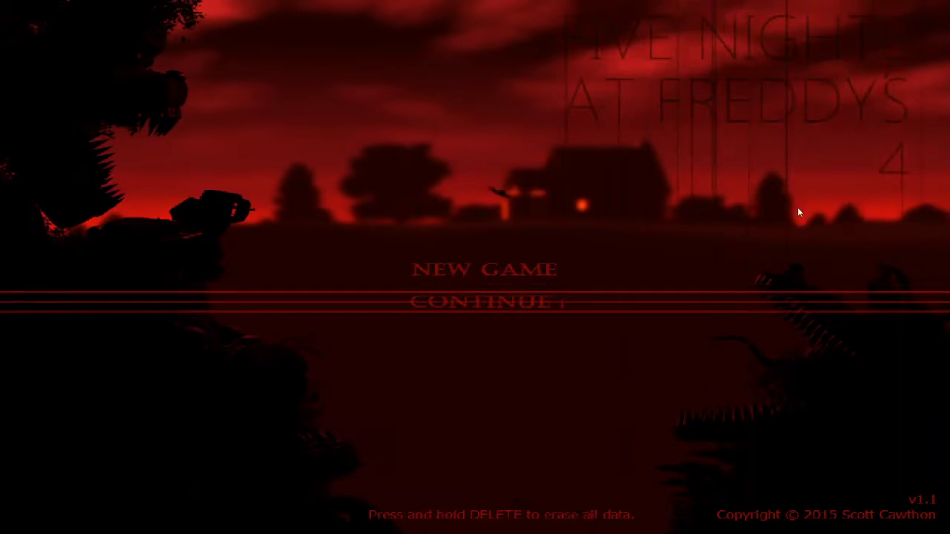
mouse_move(511, 275)
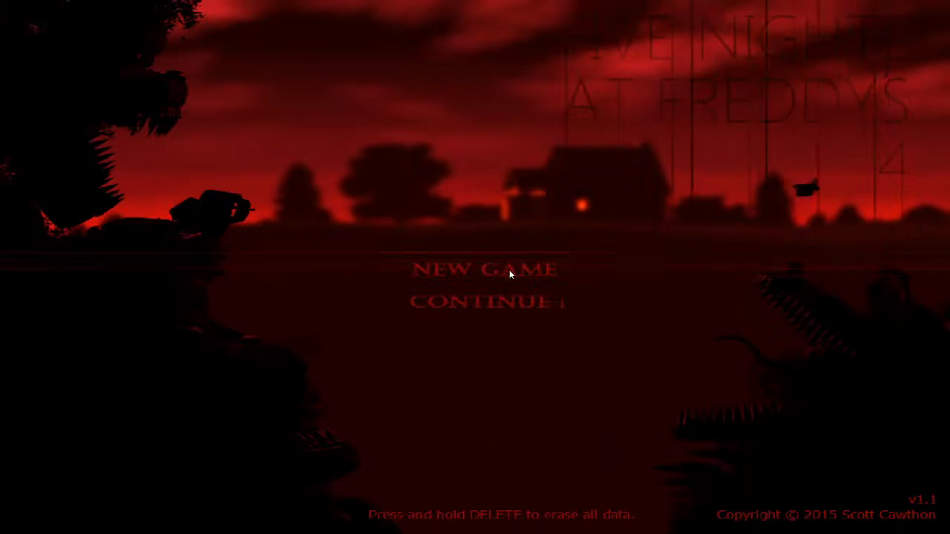
Start a New Game from the title menu and begin night one at 12 AM in the bedroom
left_click(487, 270)
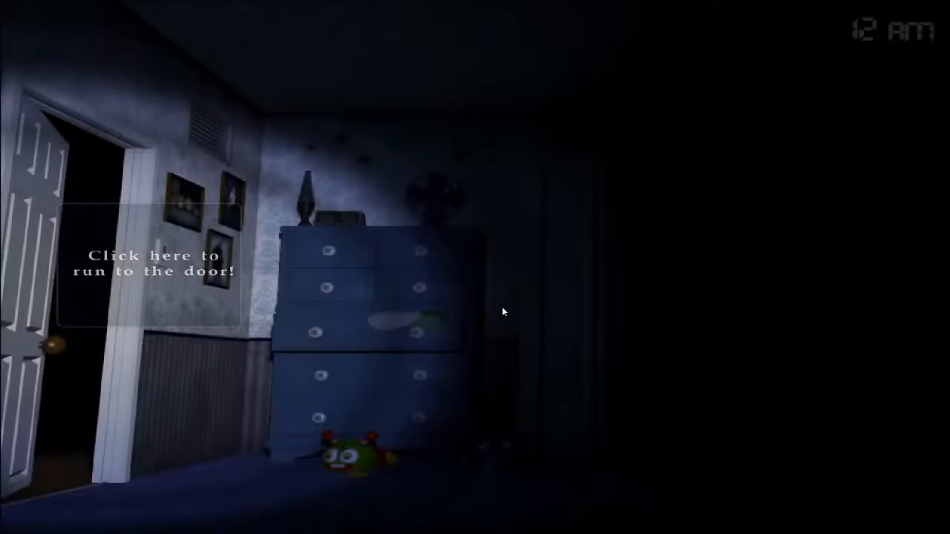
left_click(149, 264)
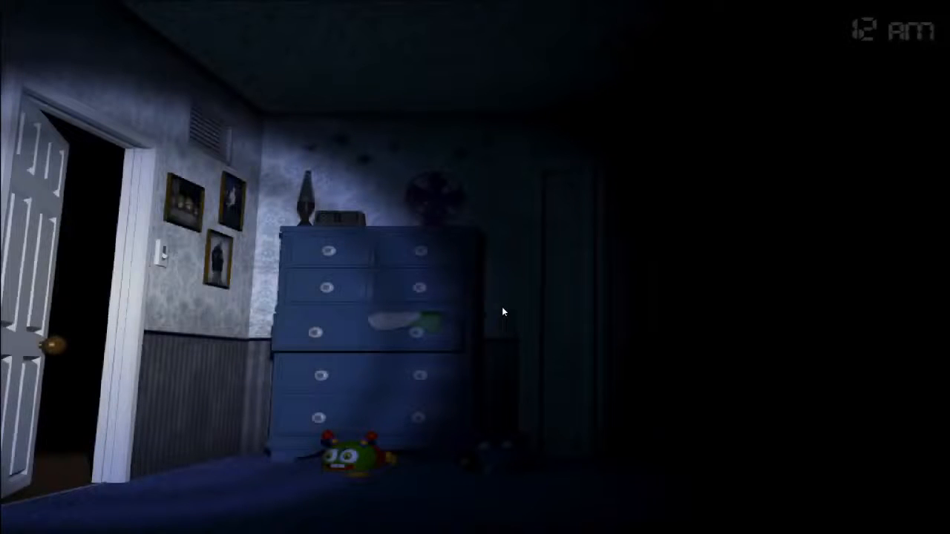